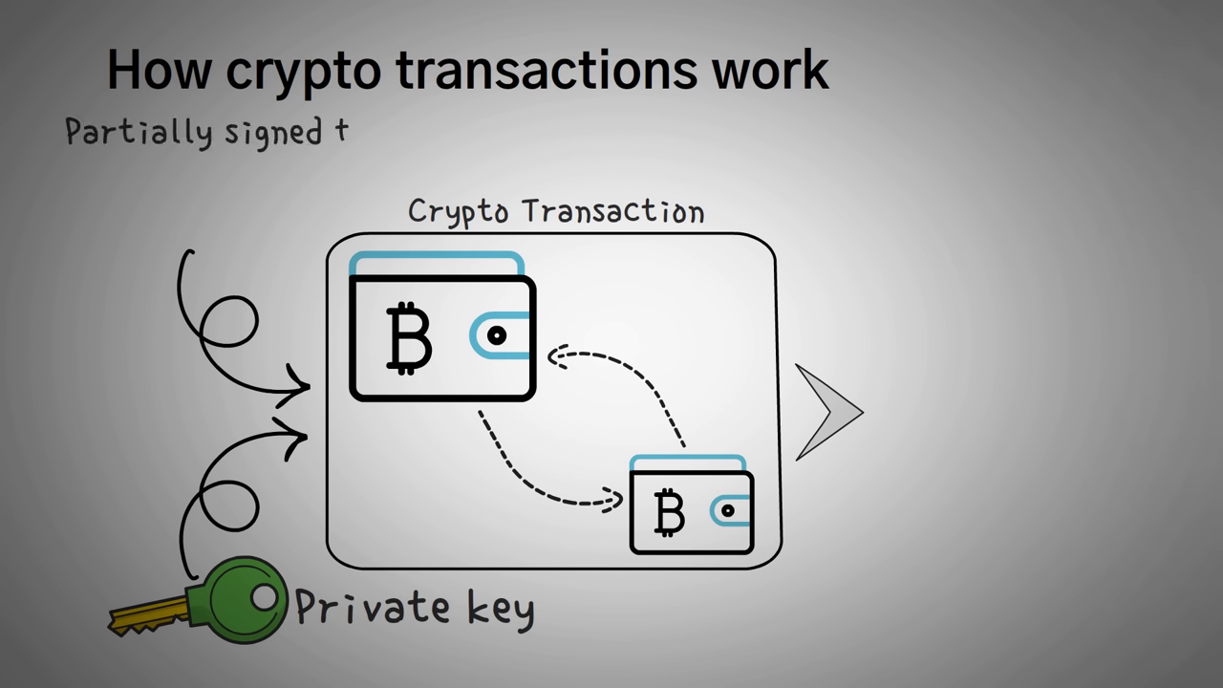
{"action": "type", "text": "ransaction"}
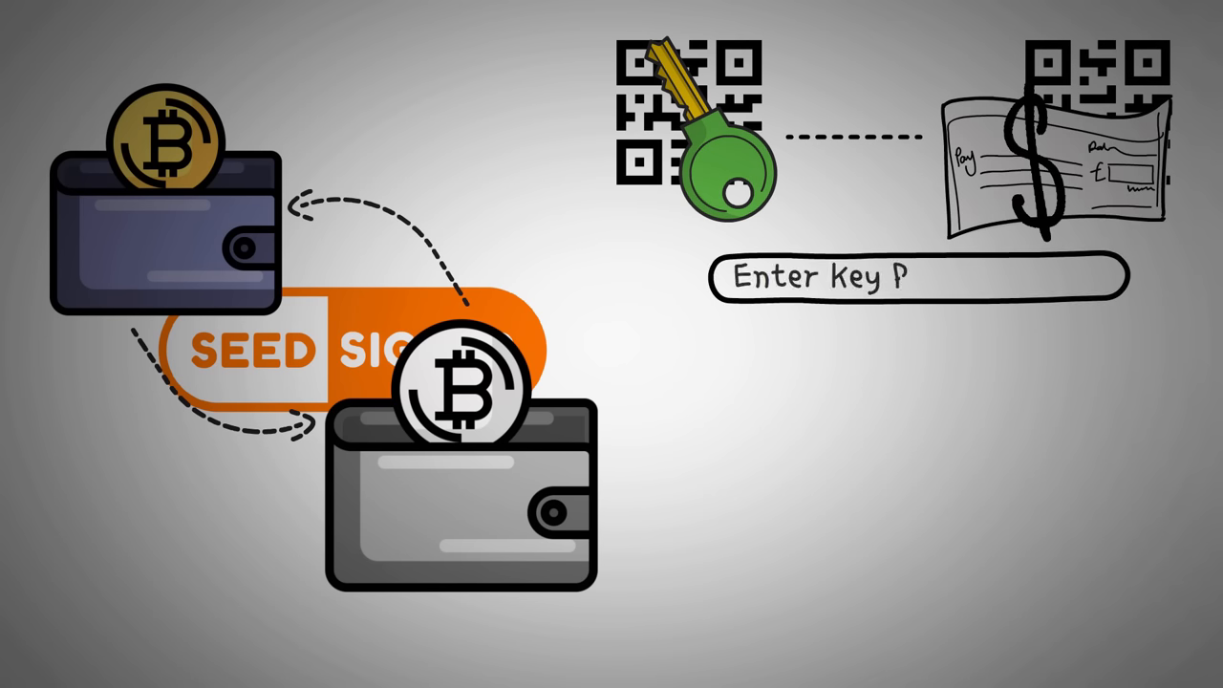
{"action": "type", "text": "assword"}
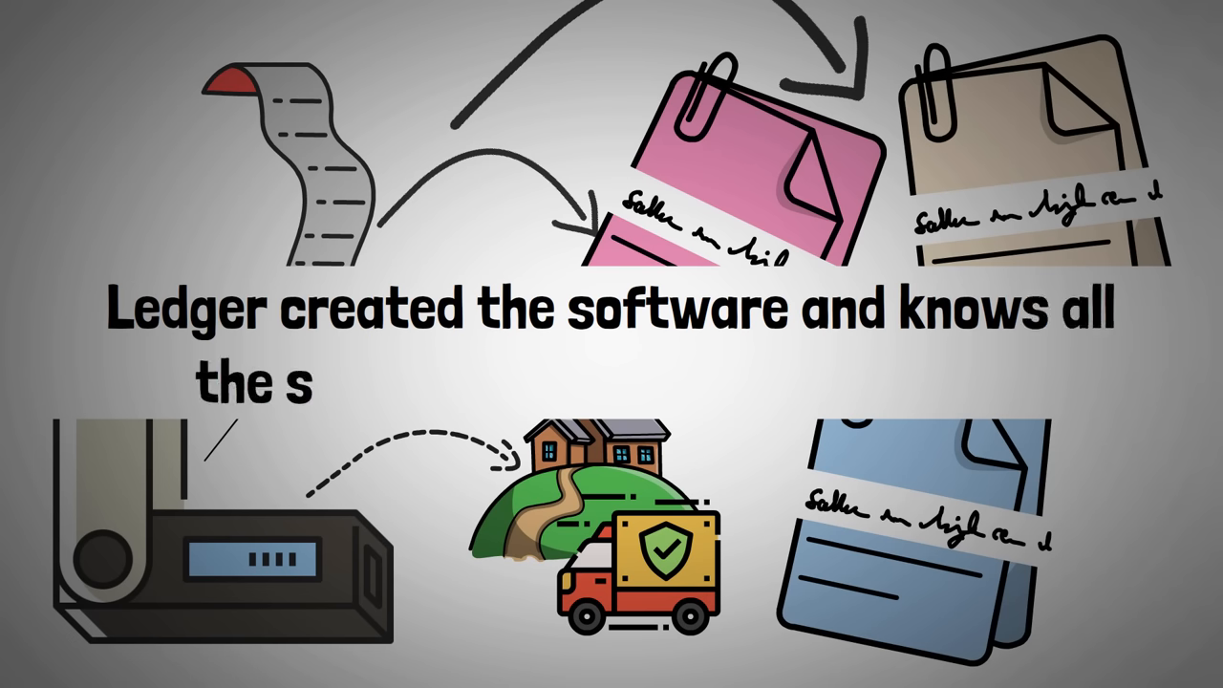
{"action": "type", "text": "eed phrases your device made!"}
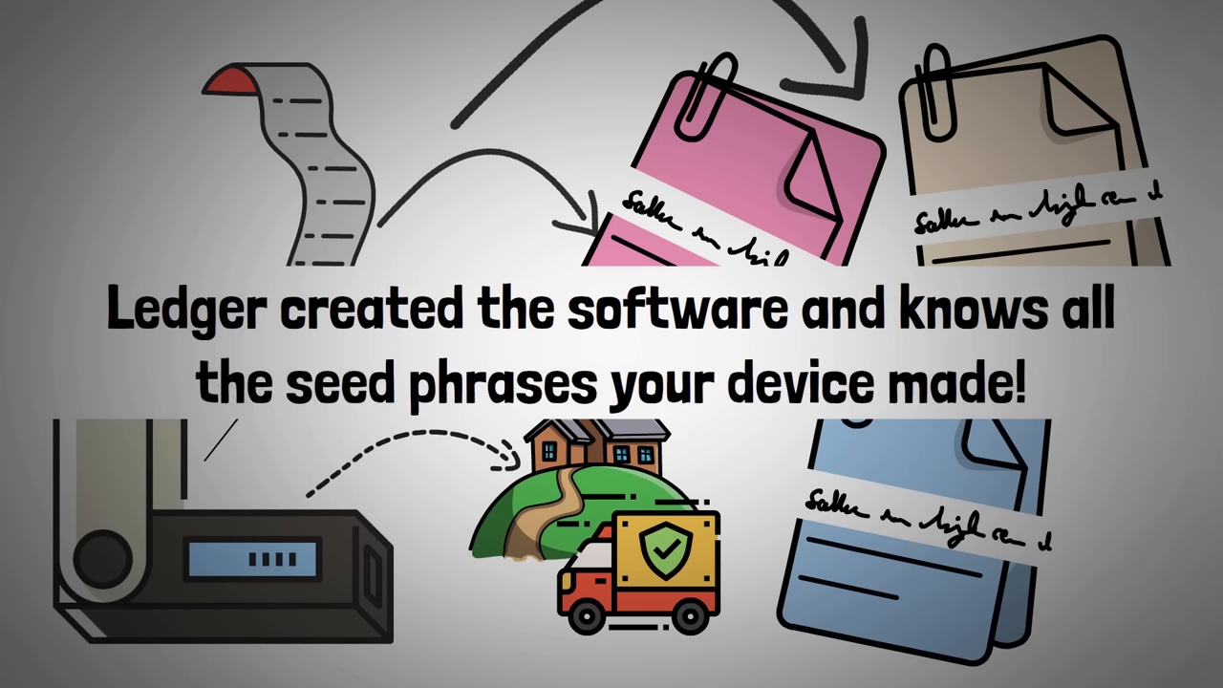